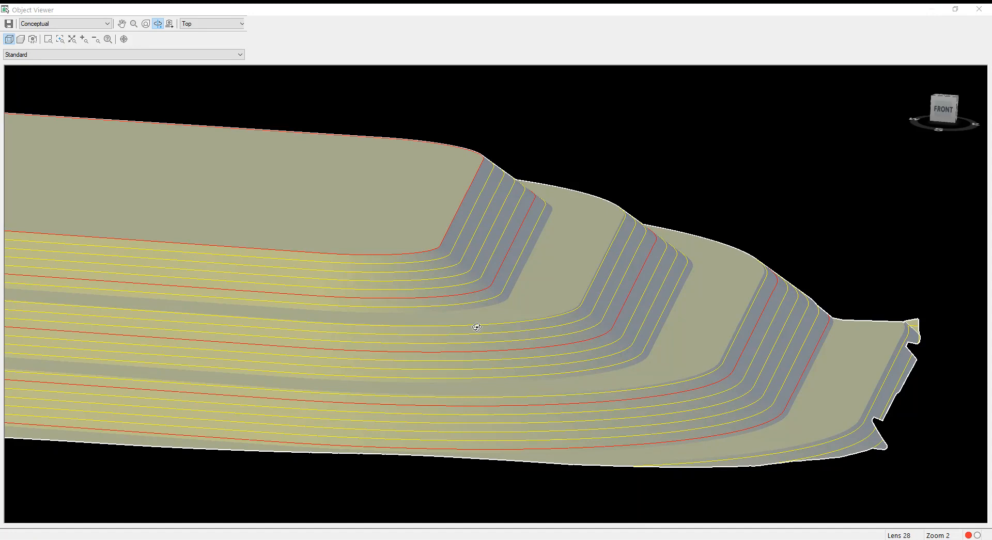
mouse_move(589, 291)
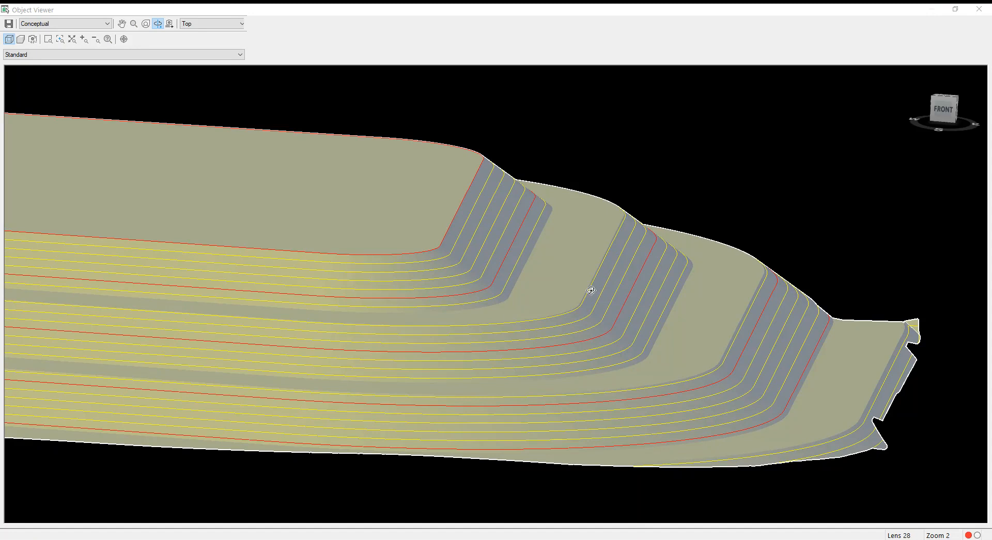
mouse_move(698, 272)
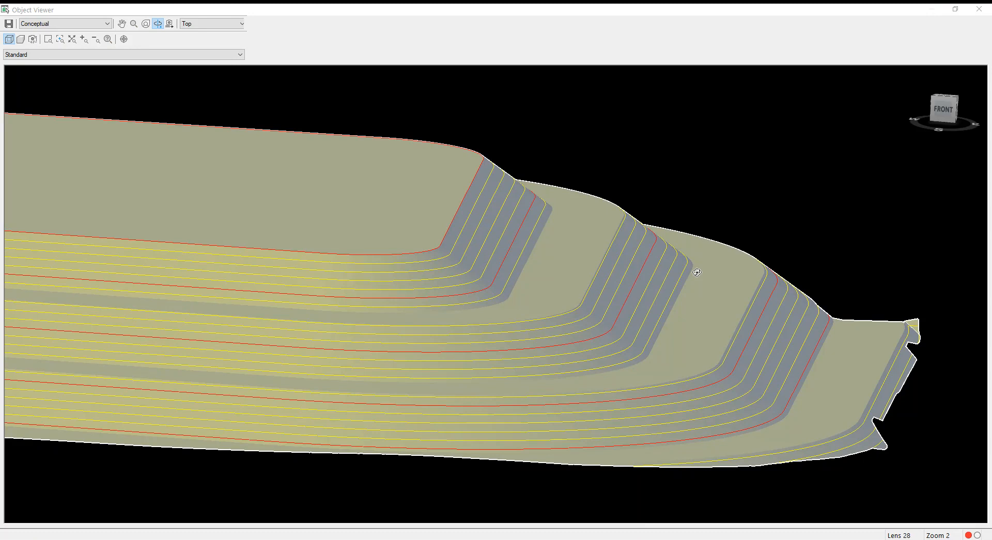
mouse_move(693, 224)
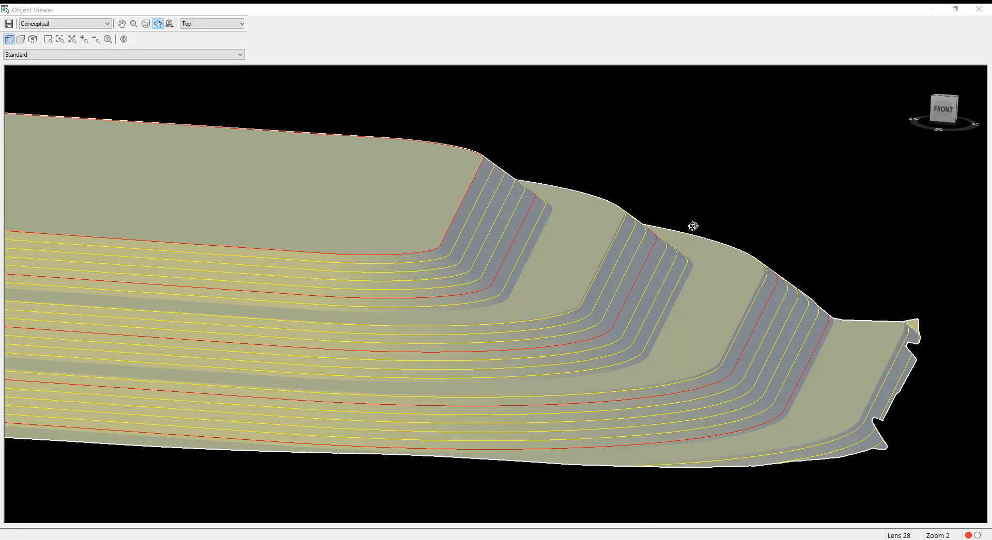
Close the Object Viewer showing the benched pad to return to the drawing.
left_click(979, 9)
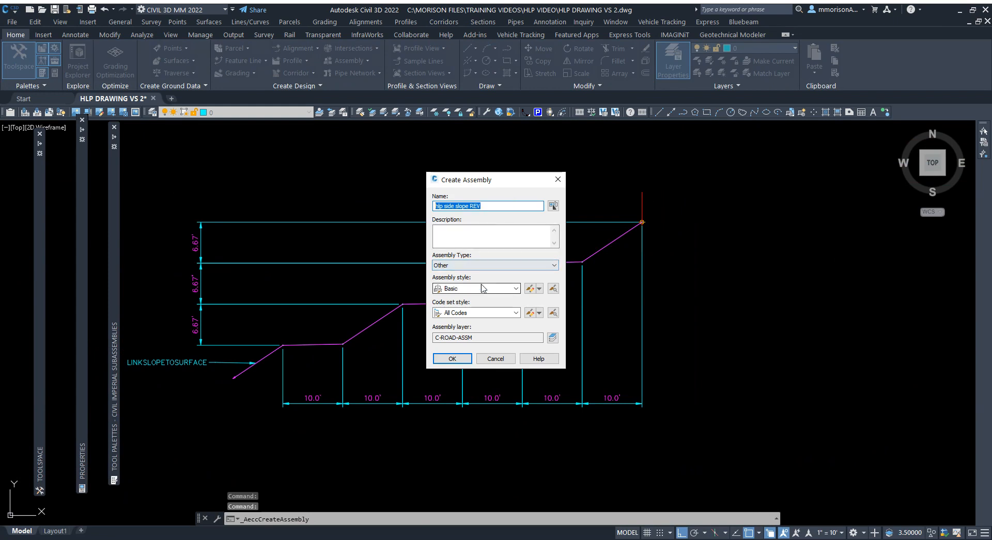
Name the new assembly TEMP and confirm its creation.
type("TEMP")
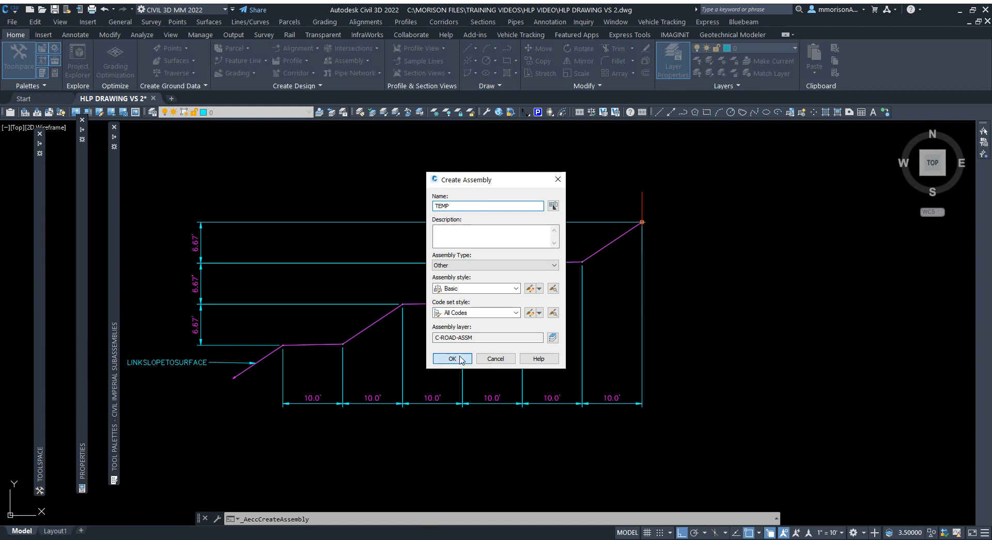
left_click(452, 359)
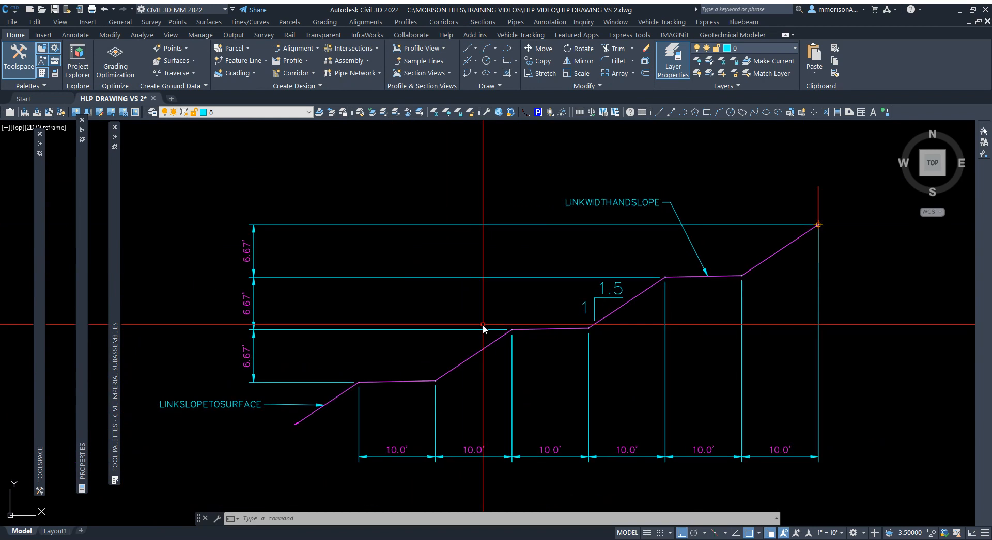
mouse_move(538, 318)
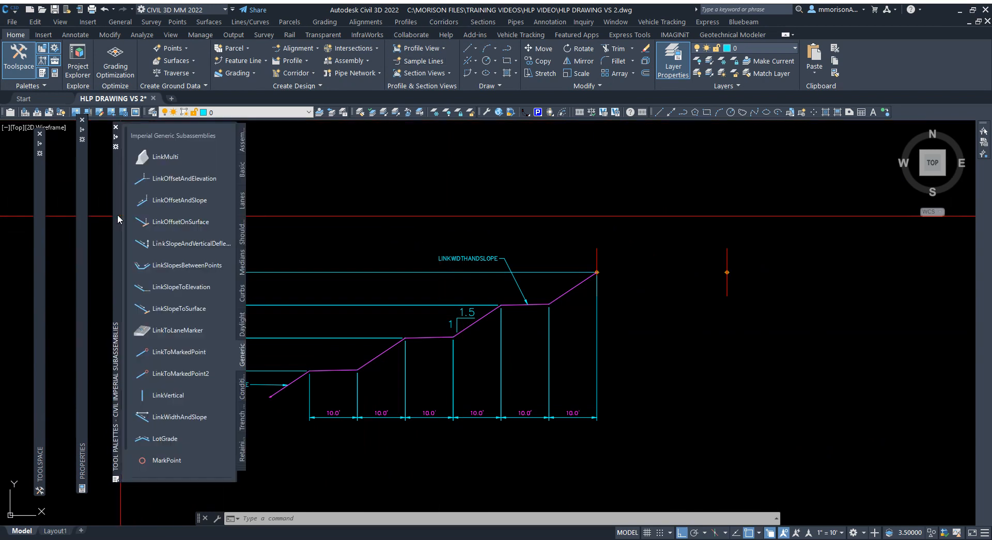
mouse_move(241, 364)
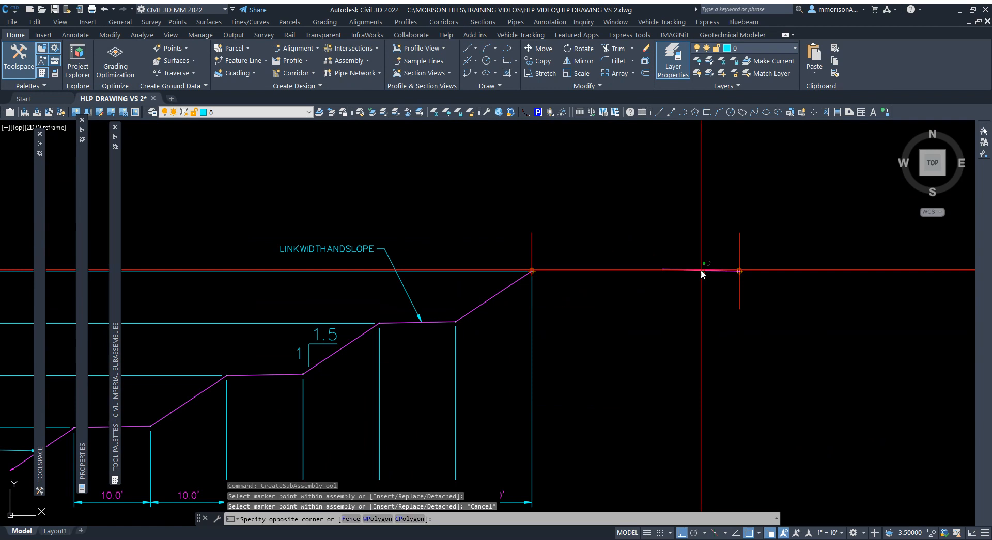
Select the newly attached LinkWidthAndSlope link on the TEMP assembly.
left_click(701, 272)
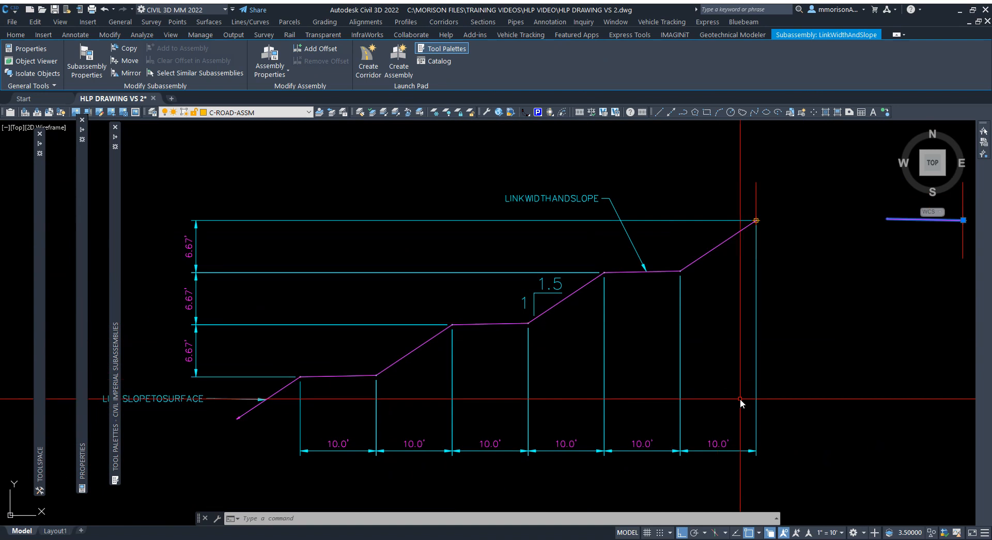
mouse_move(703, 318)
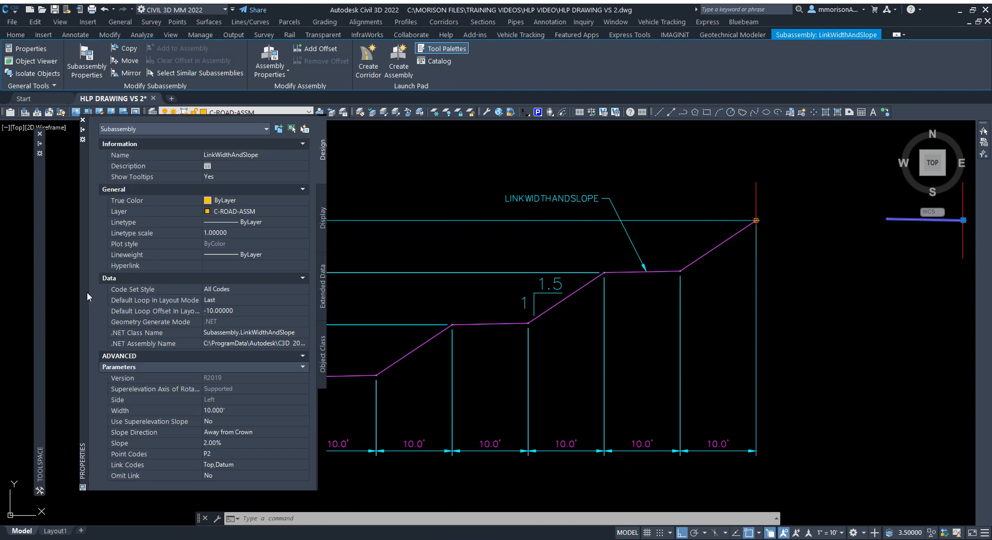
mouse_move(219, 419)
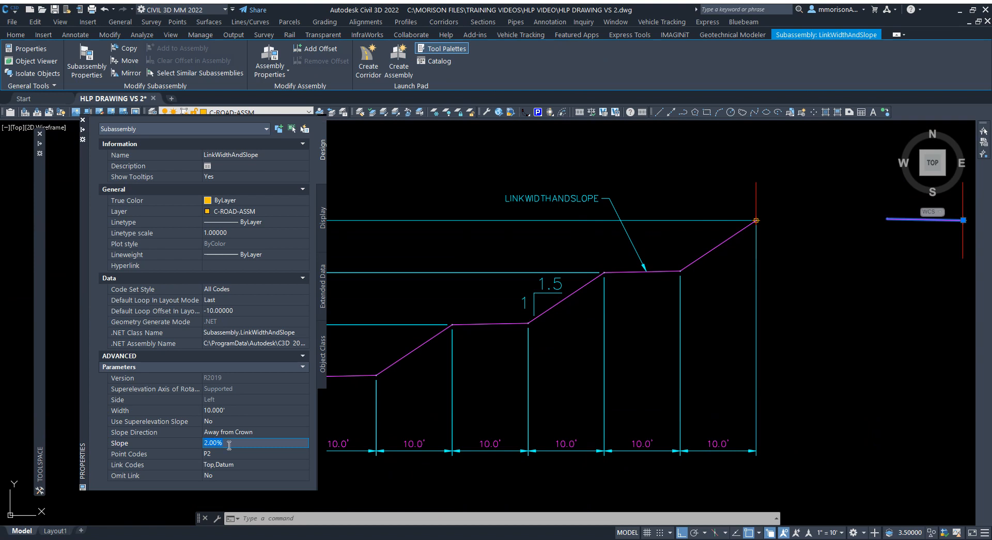
Change the link's slope from 2.00% to 1.5:1, giving 66.67%.
type("1:")
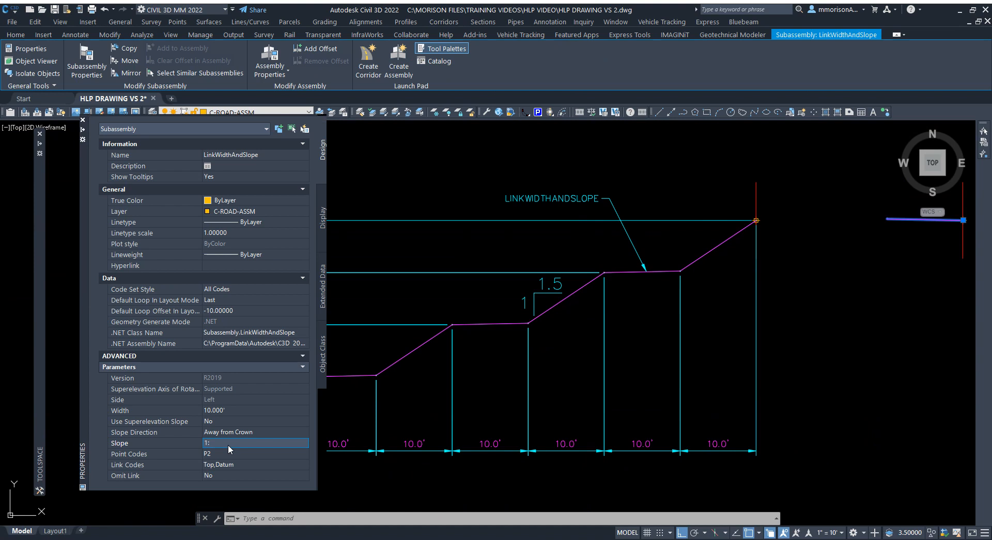
type("1.5:1")
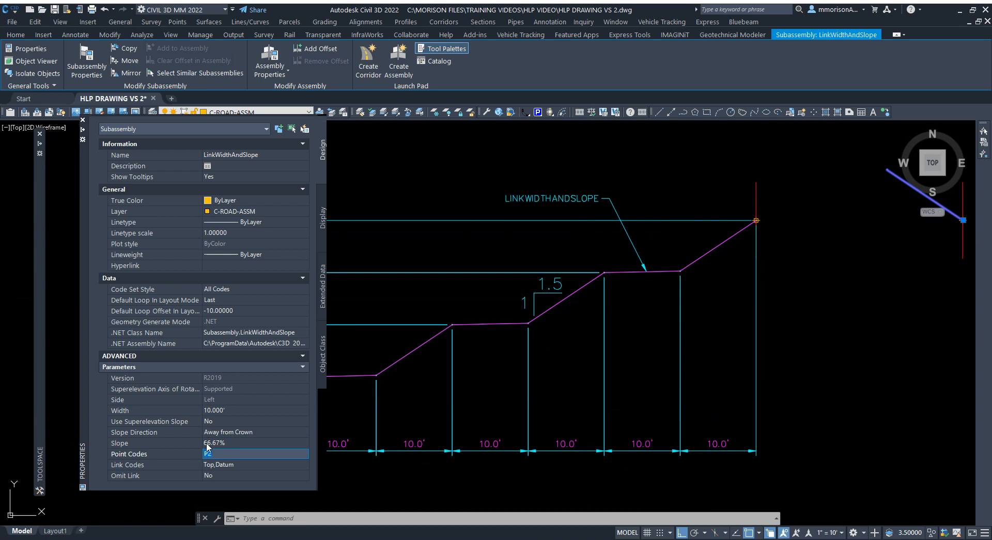
left_click(256, 443)
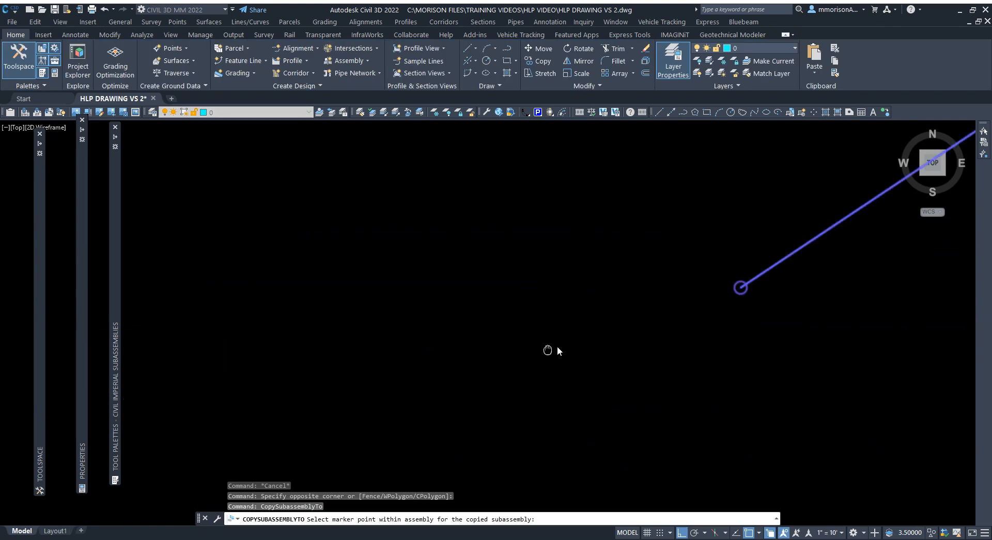
mouse_move(769, 281)
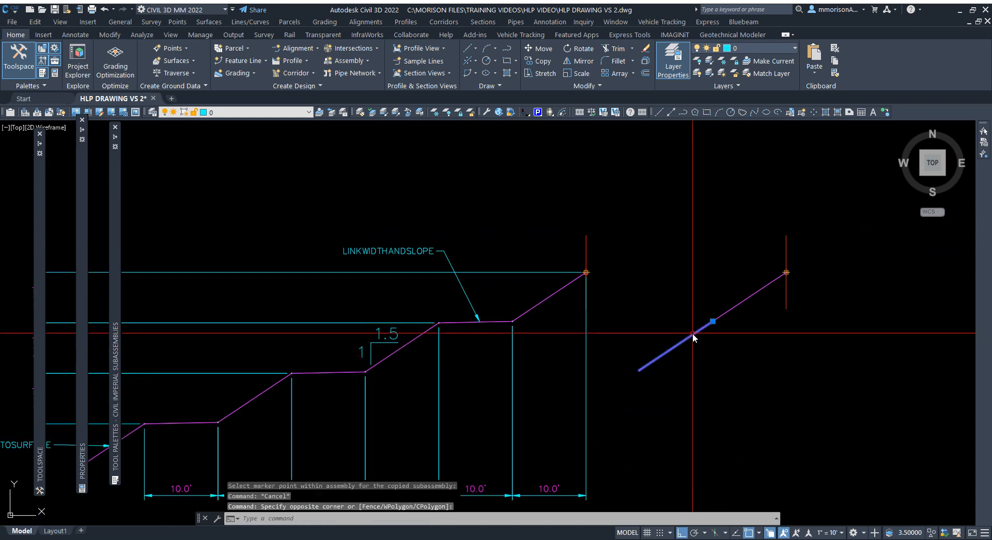
Attach the copied LinkWidthAndSlope at the slope's lower end as a flat bench.
left_click(693, 335)
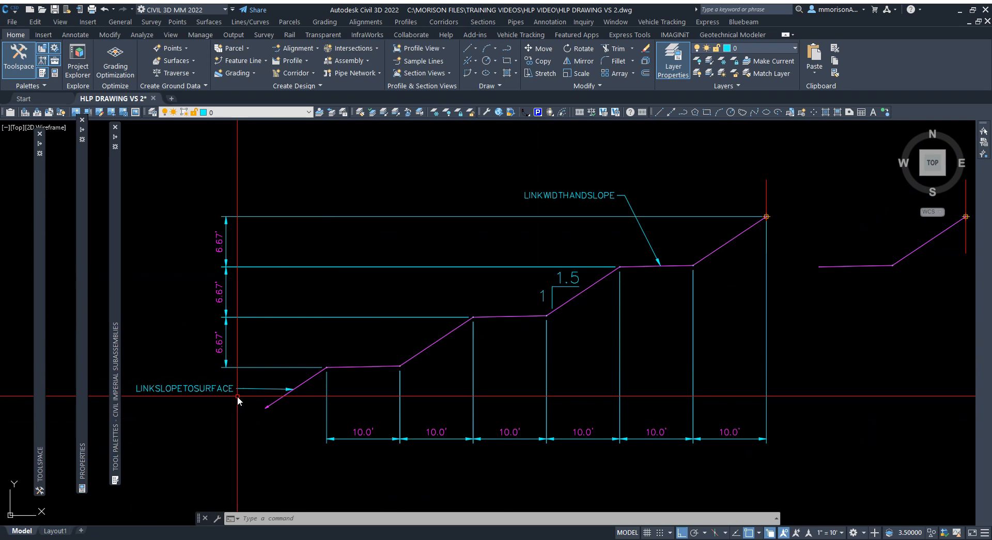
mouse_move(197, 389)
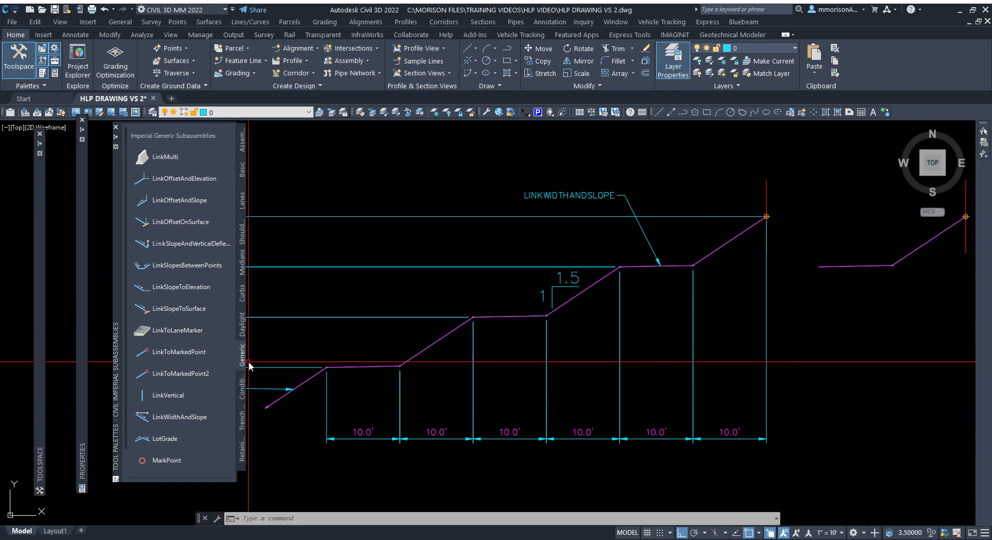
mouse_move(199, 316)
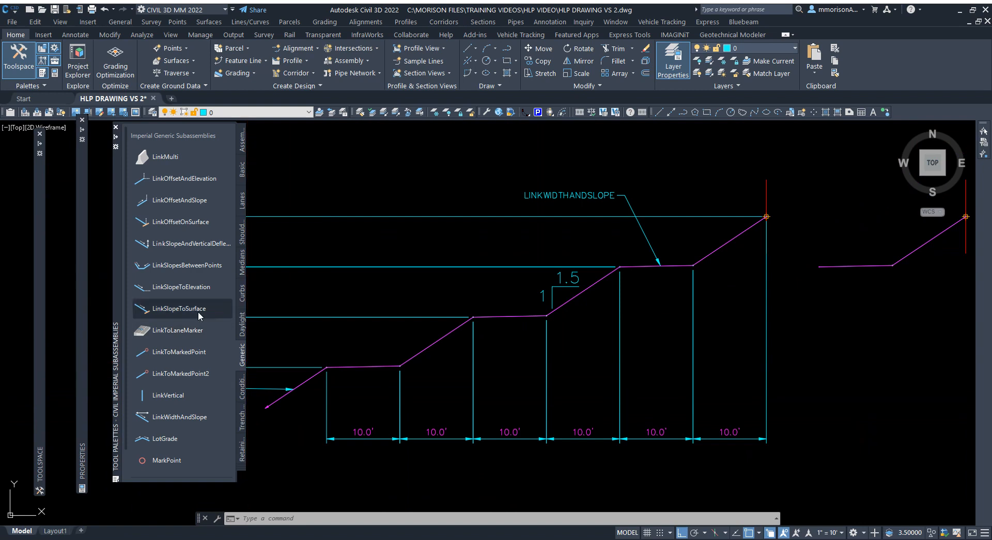
Add a LinkSlopeToSurface subassembly and set its slope to 66.67%.
left_click(179, 309)
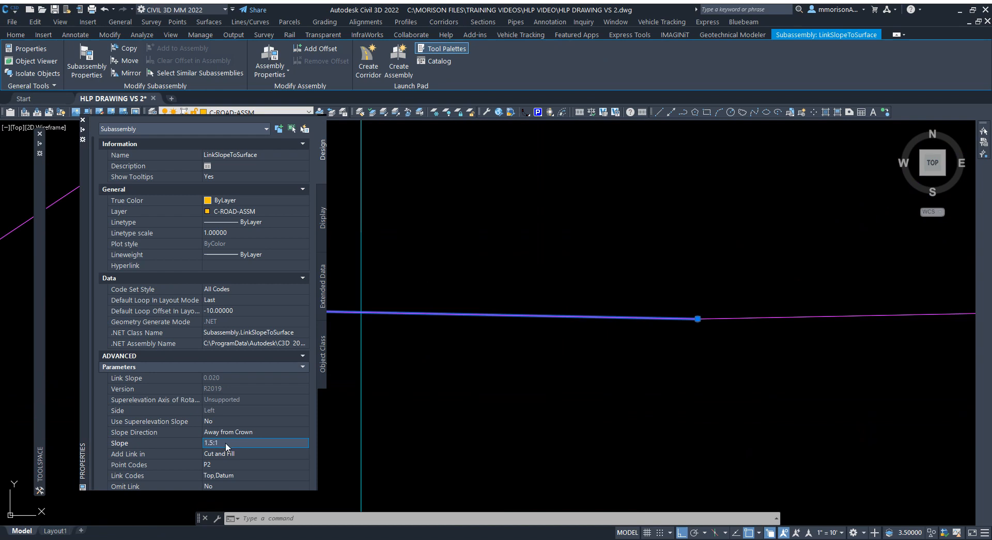
type("66.67%")
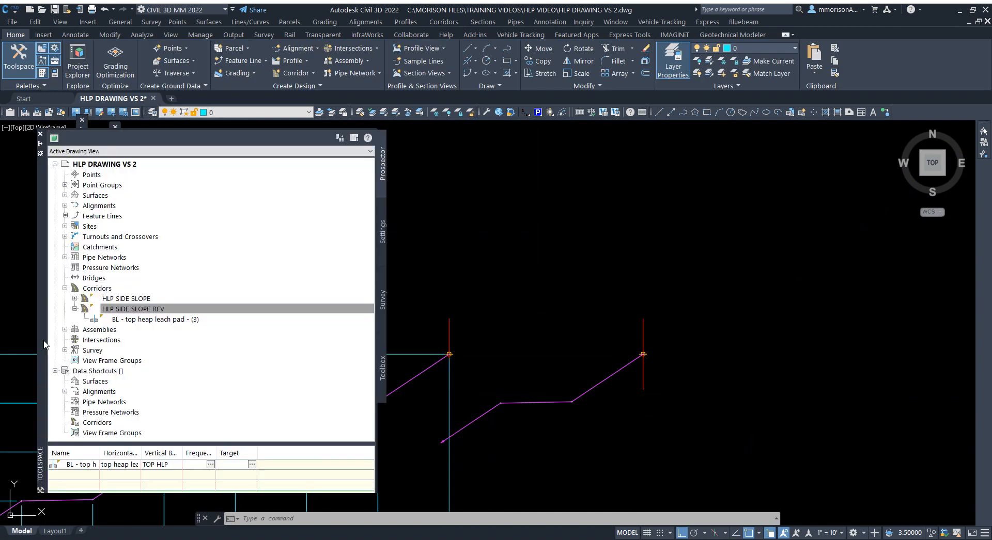
Open Corridor Properties for HLP SIDE SLOPE REV and apply its region parameters.
left_click(132, 309)
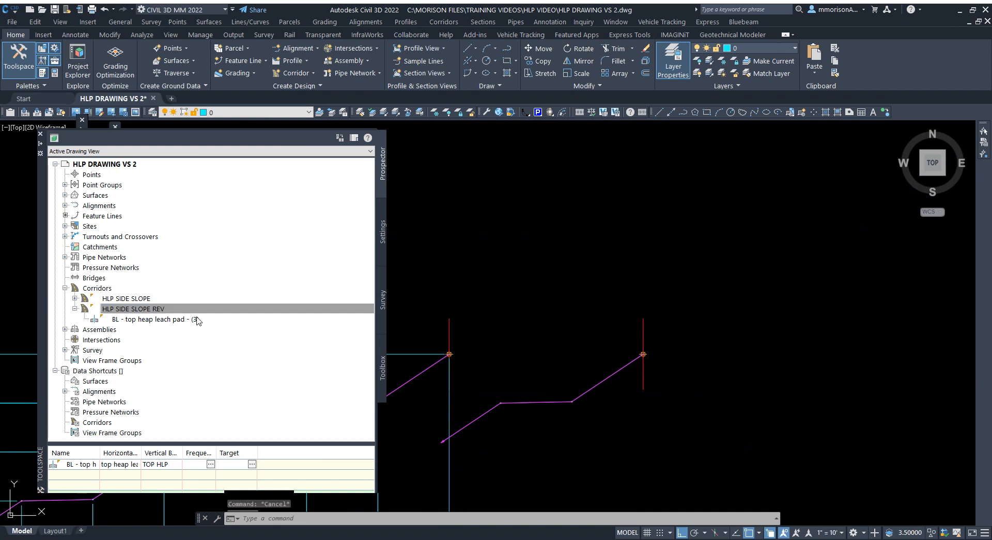
double_click(133, 309)
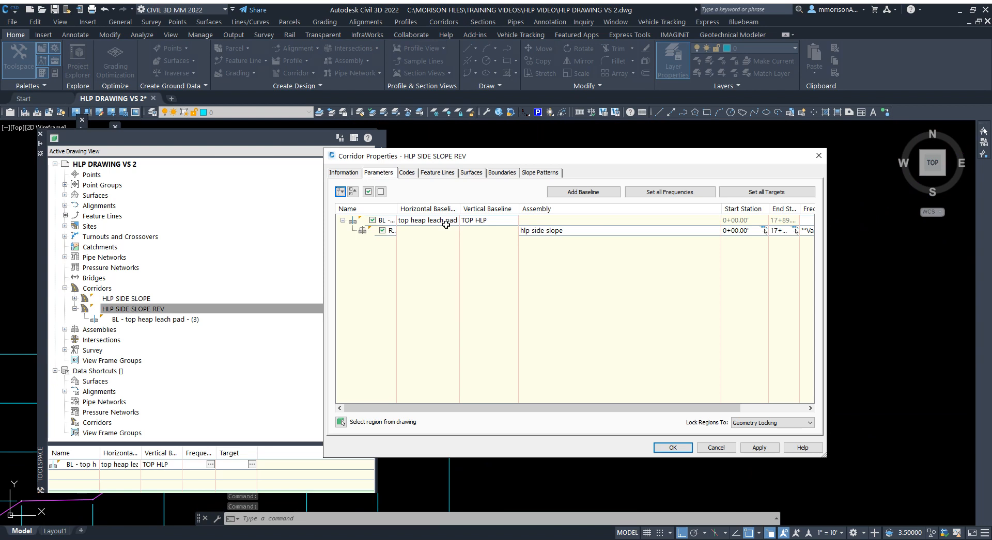
mouse_move(452, 236)
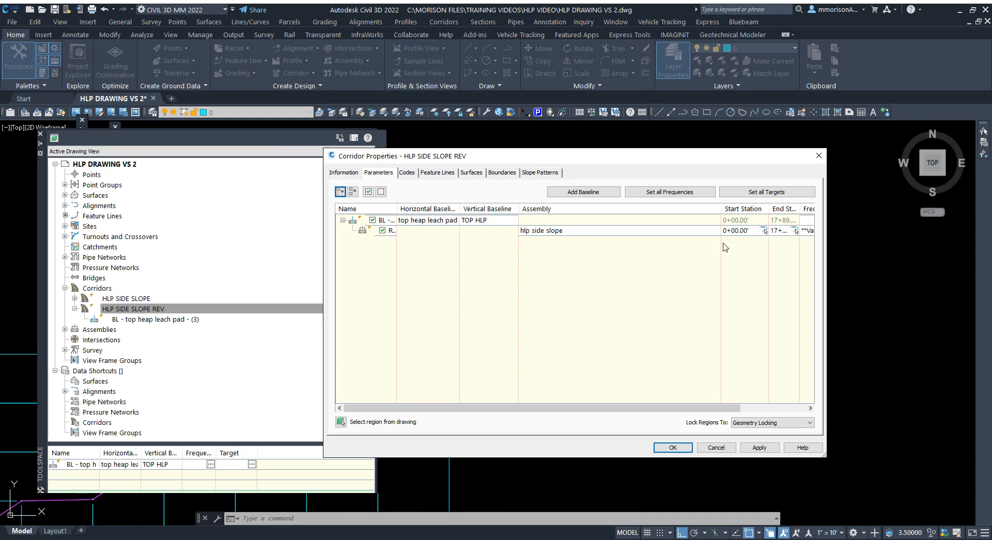
mouse_move(624, 242)
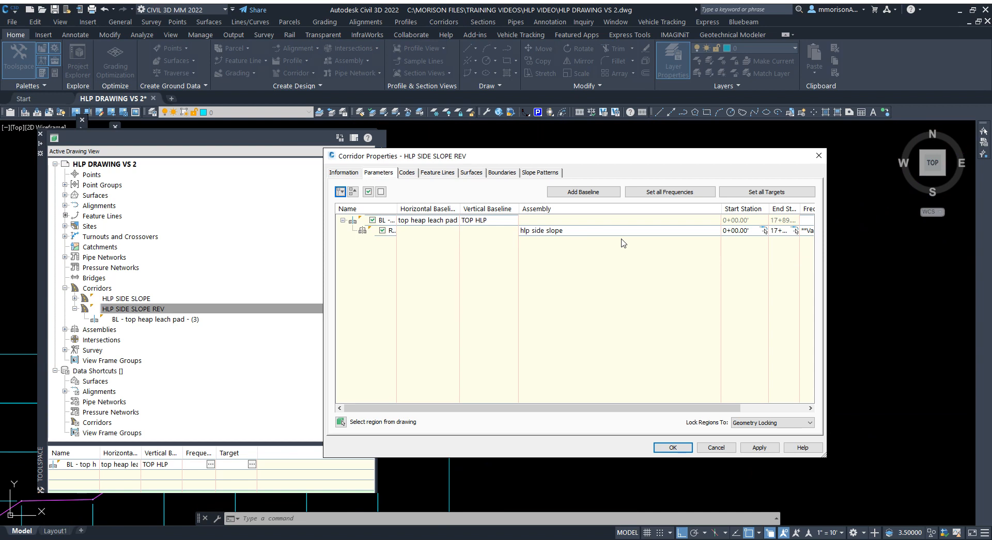
mouse_move(532, 224)
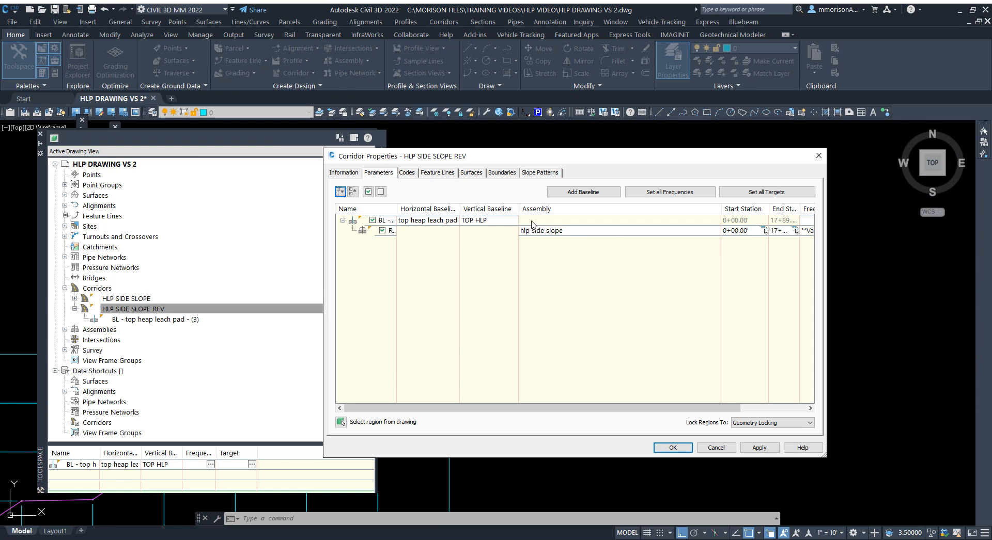
mouse_move(627, 261)
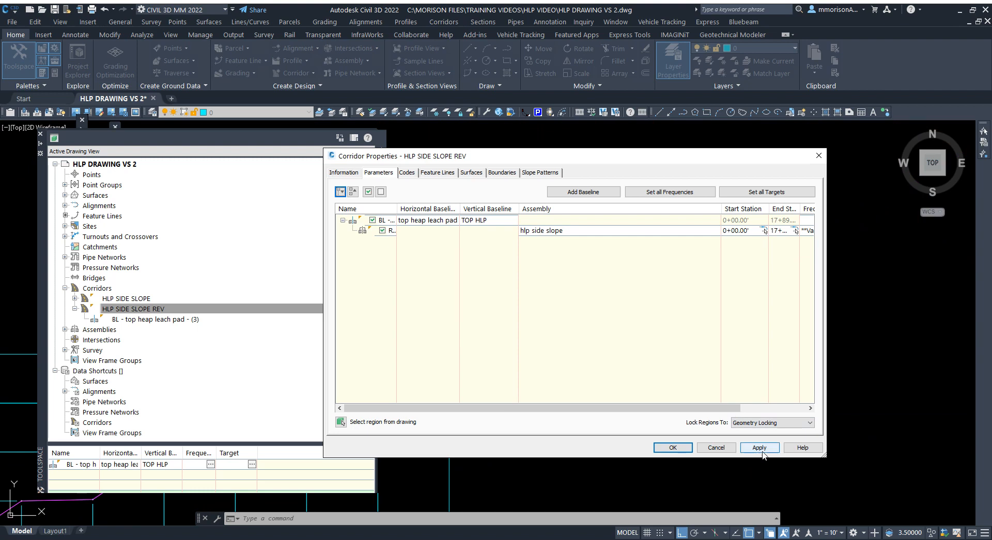
left_click(759, 448)
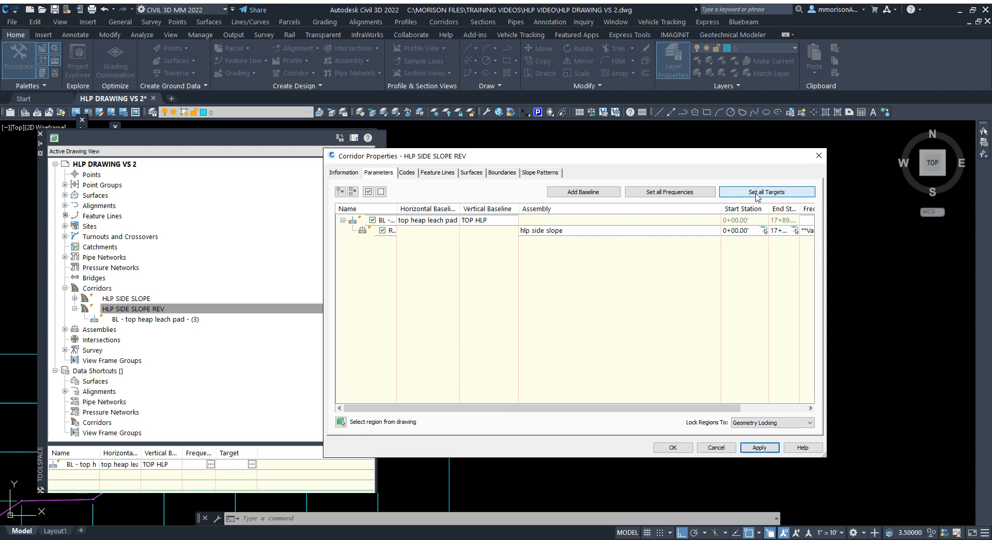
Check the LinkSlopeToSurface target surface in Target Mapping, then close it.
left_click(766, 192)
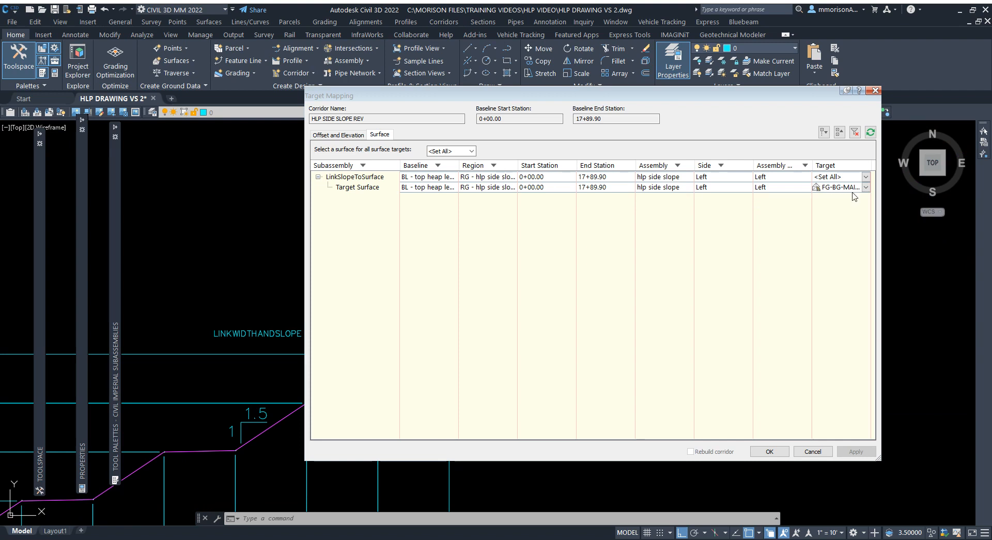
mouse_move(853, 188)
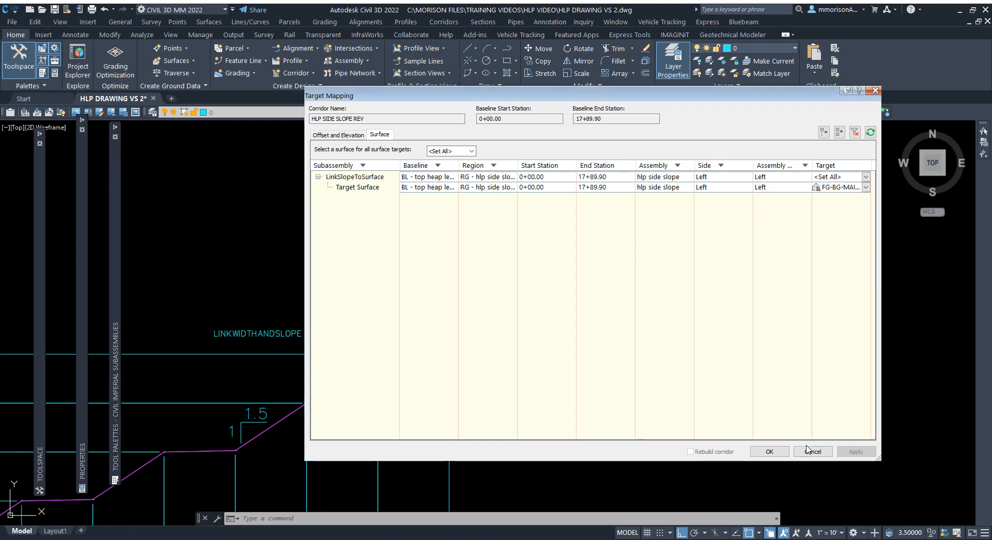
left_click(813, 452)
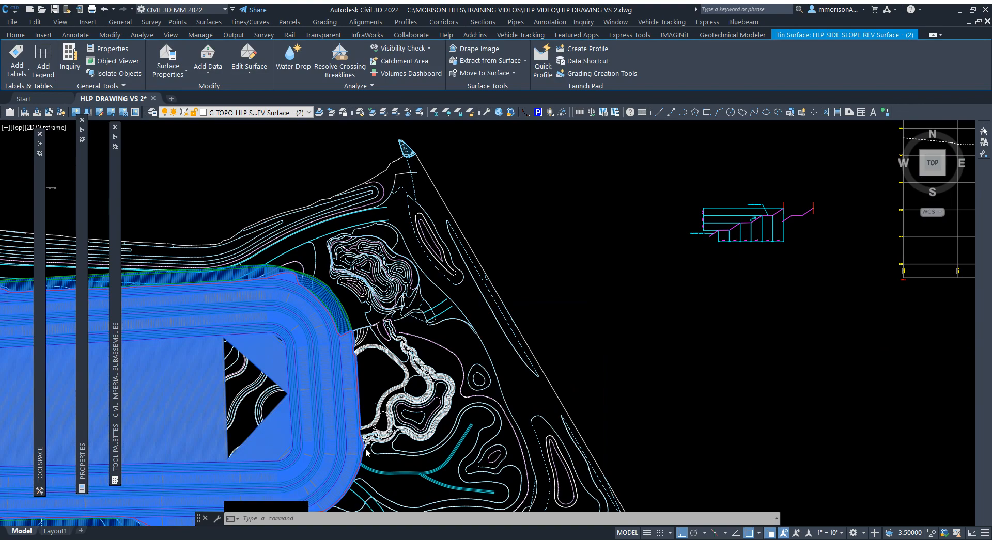
Launch Object Viewer on the HLP SIDE SLOPE REV corridor surface.
left_click(101, 61)
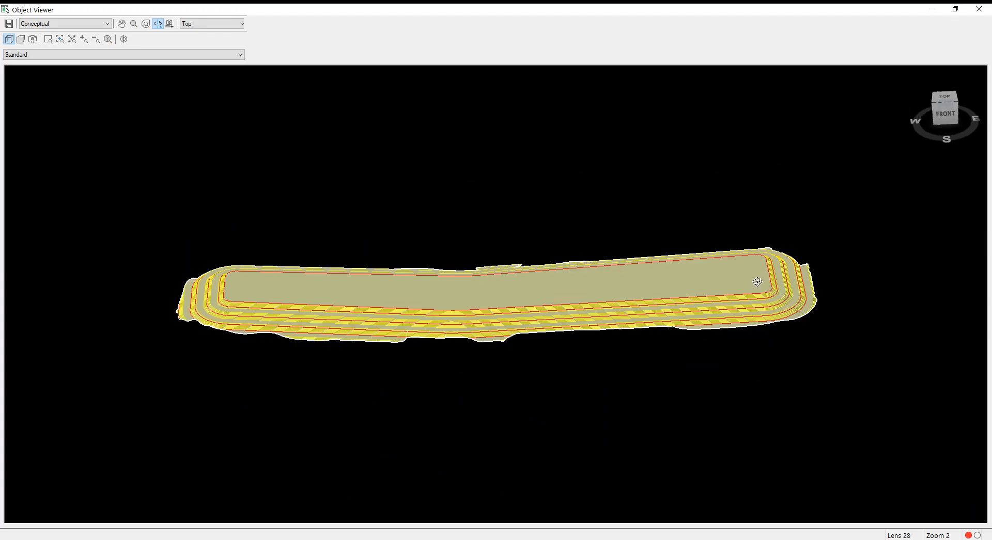
Orbit the pad surface to view its tiered benches obliquely, edge-on and from corners.
left_click_drag(756, 282, 607, 353)
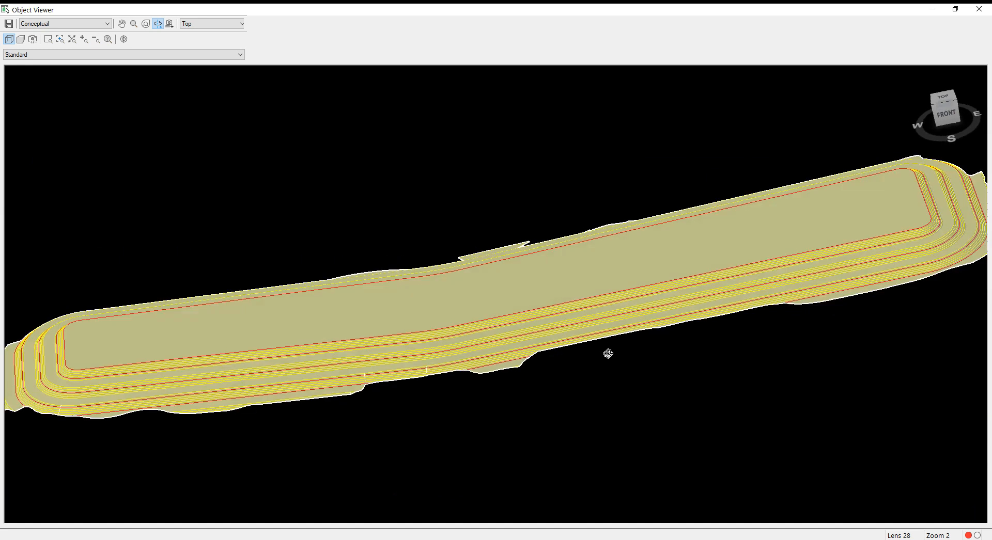
left_click_drag(608, 353, 568, 333)
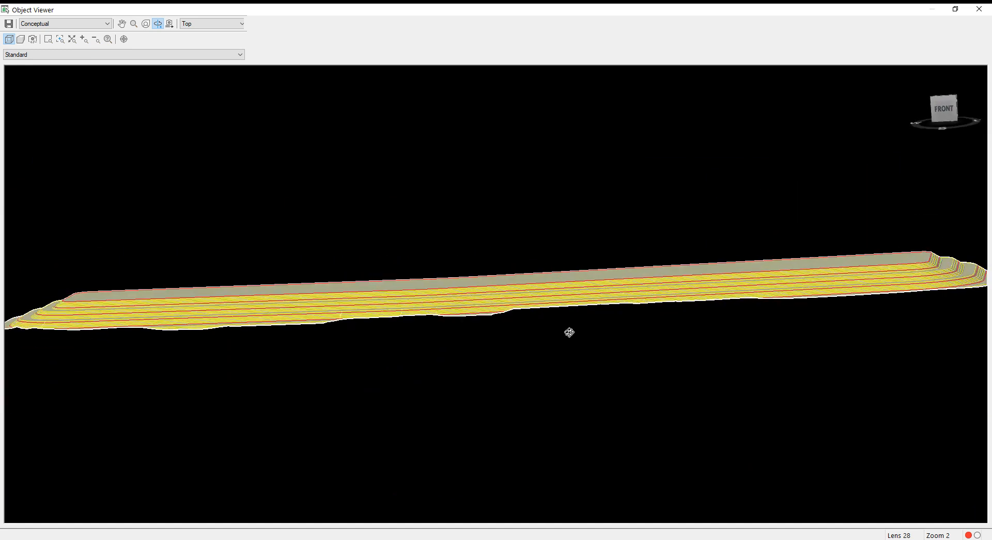
left_click_drag(568, 333, 539, 314)
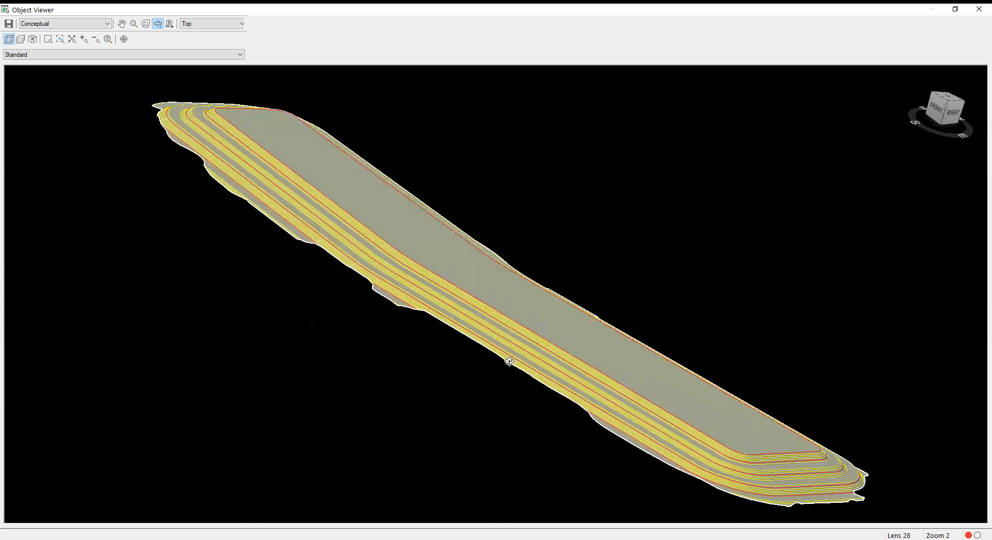
left_click_drag(510, 360, 667, 279)
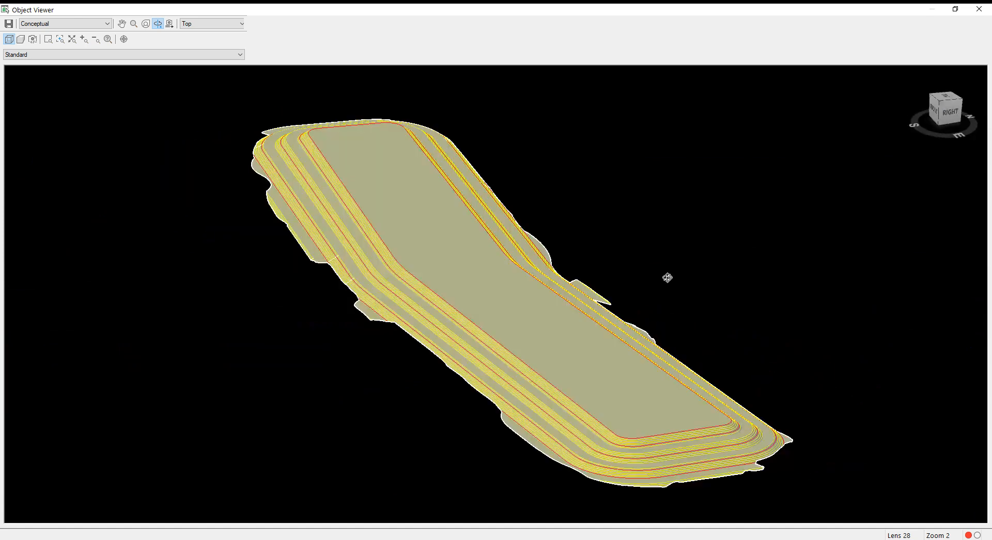